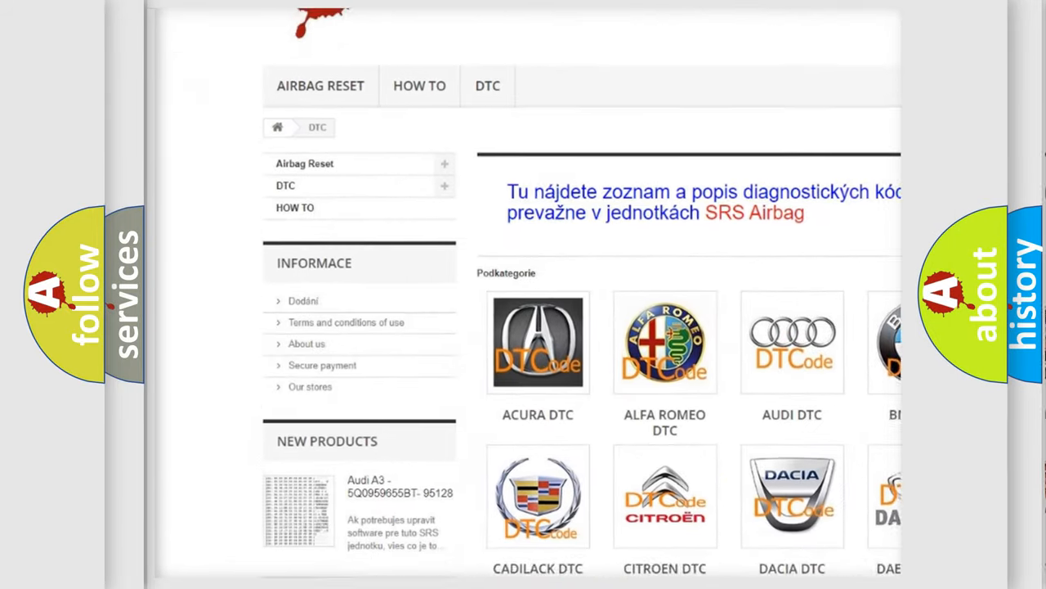
scroll(down, 3)
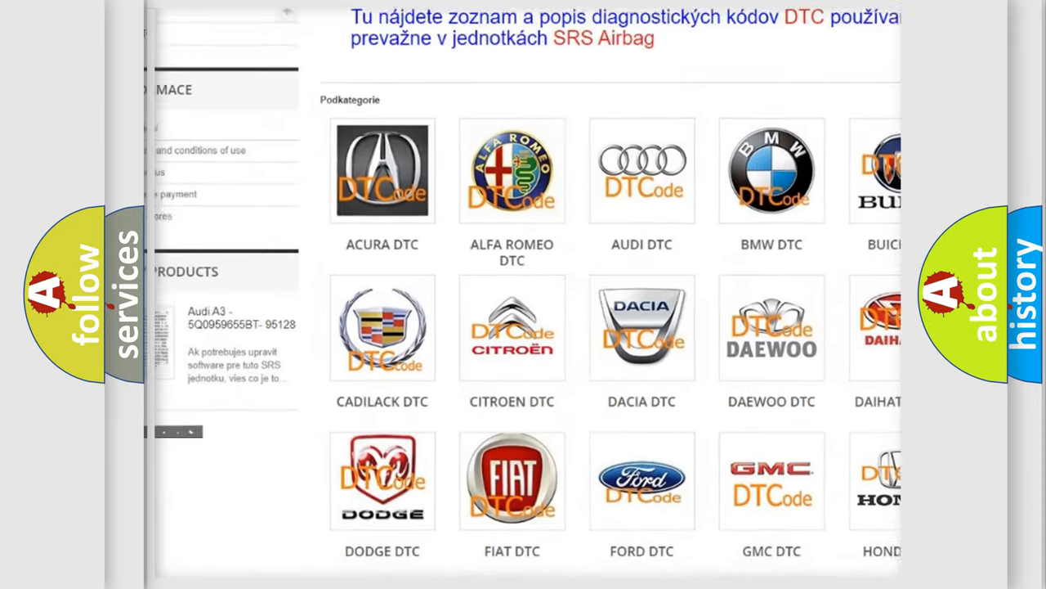
scroll(down, 3)
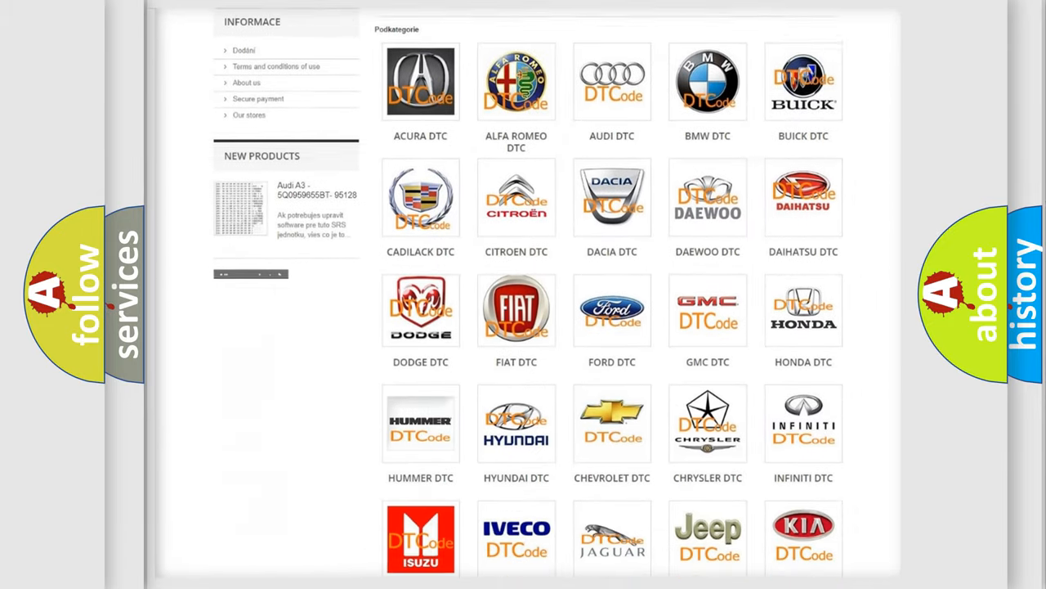
scroll(down, 3)
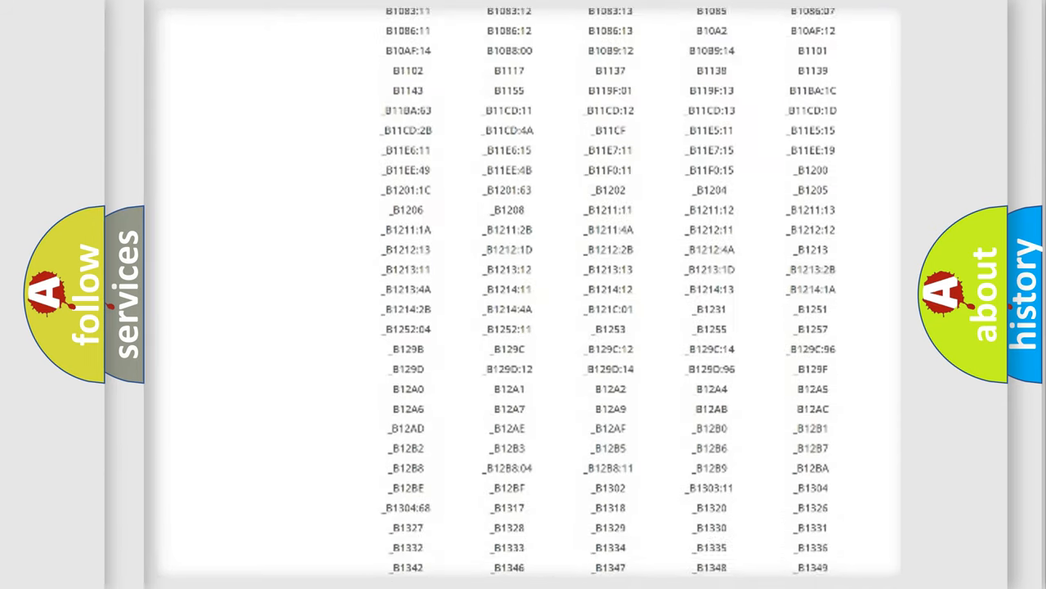
scroll(down, 3)
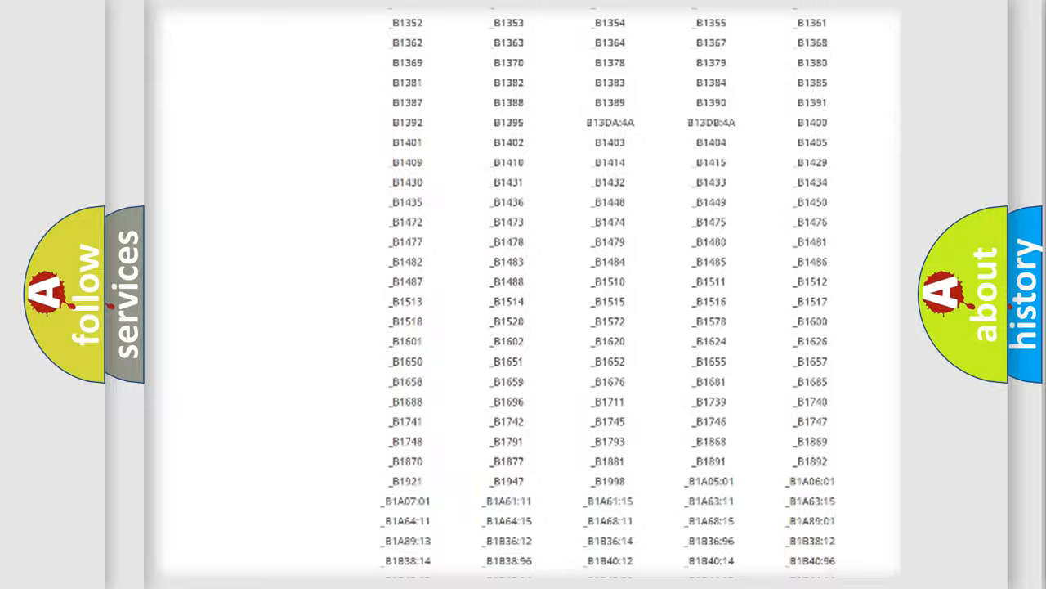